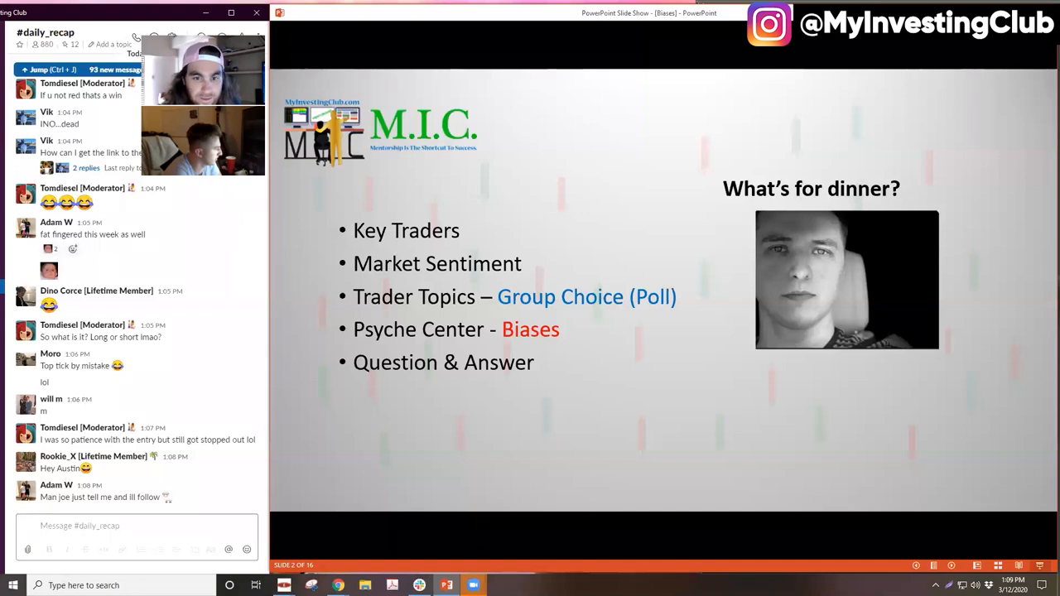
# - Advance the slide show to the Key Traders AYTU slide and reveal its trade notes
pyautogui.press('Right')
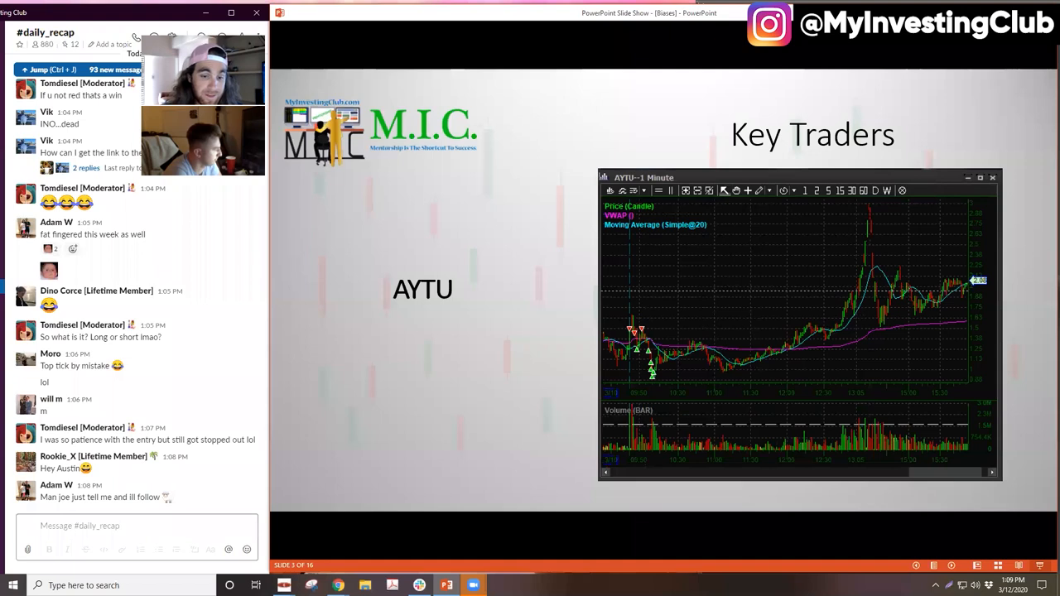
pyautogui.press('right')
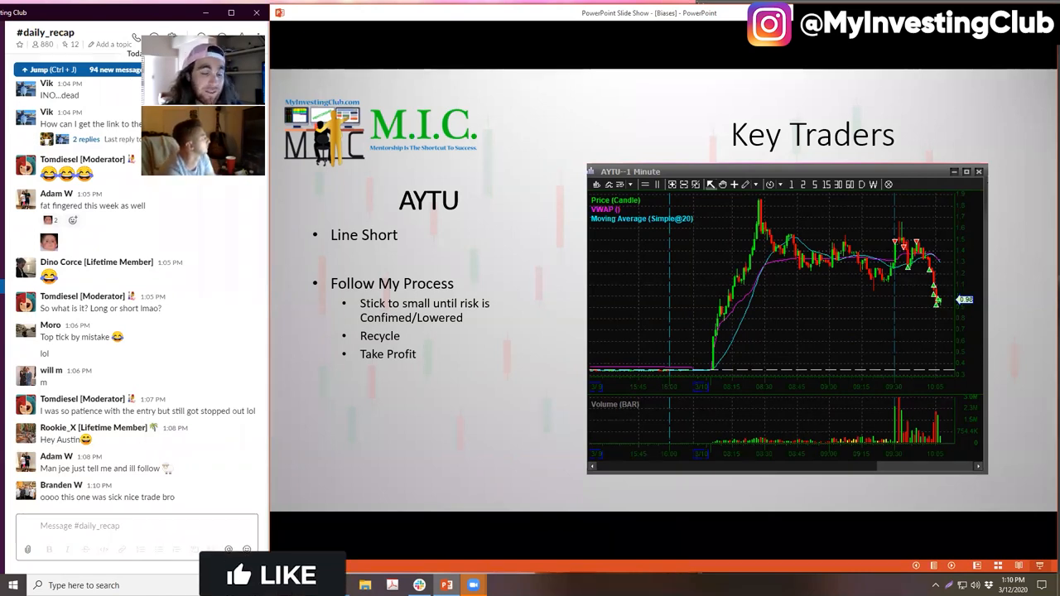
# - Advance the slide show to the POAI Key Traders slide with its one-minute chart
pyautogui.click(273, 573)
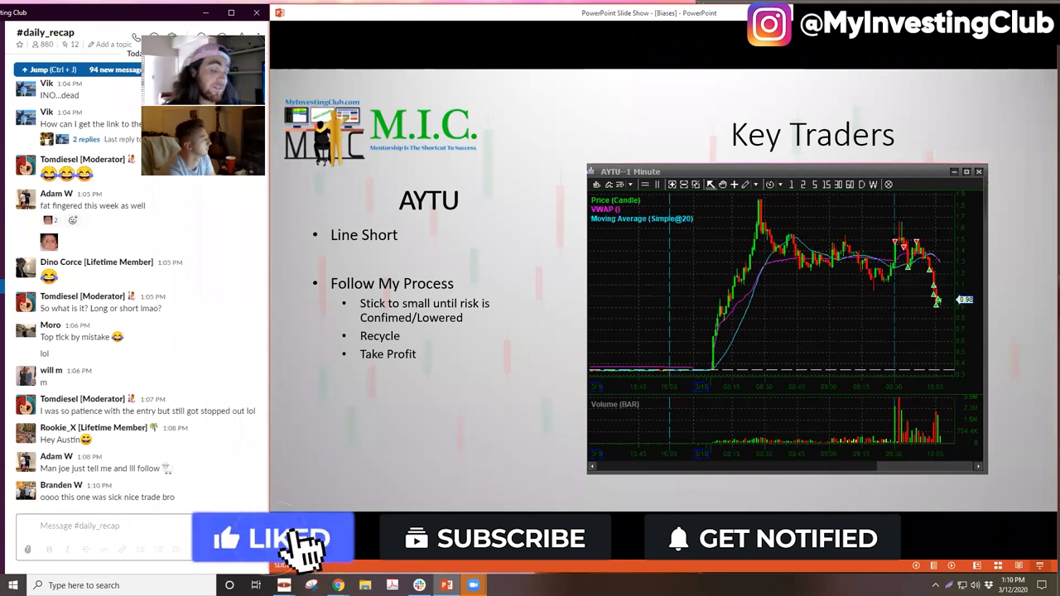
pyautogui.click(495, 538)
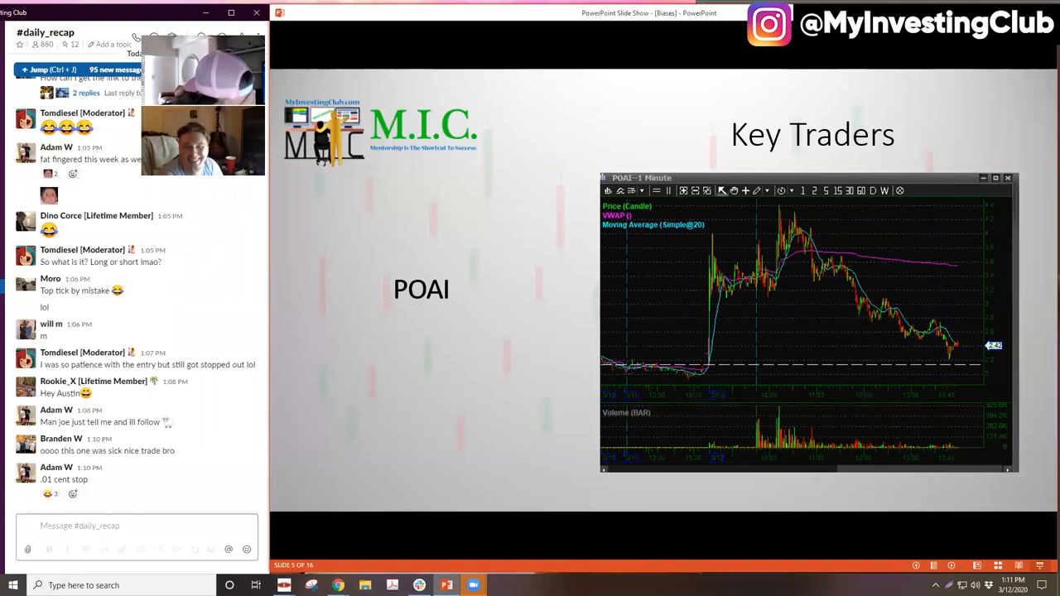
# - Leave the slide show so the #daily_recap chat and intraday charts fill the screen
pyautogui.scroll(-3)
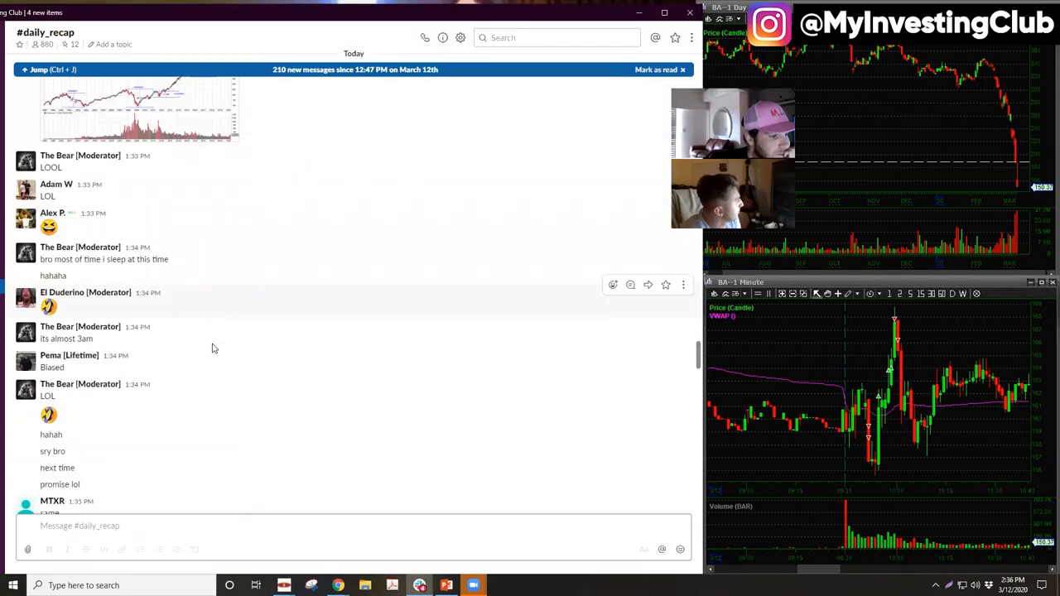
pyautogui.scroll(-3)
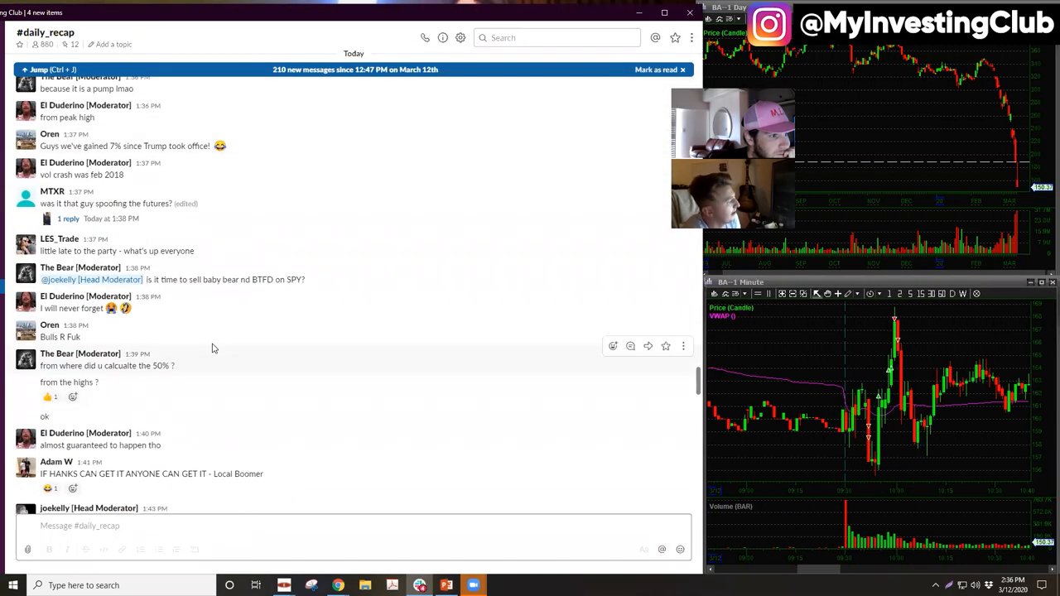
pyautogui.scroll(-3)
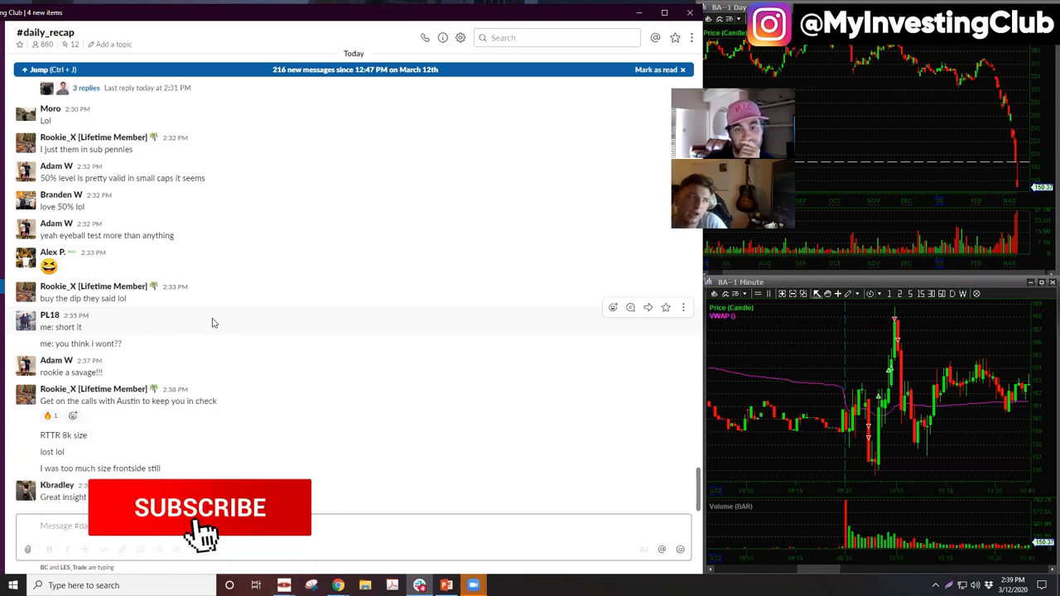
# - Write 'Thanks Everybody!!!!' in the #daily_recap message field without sending it
pyautogui.click(188, 510)
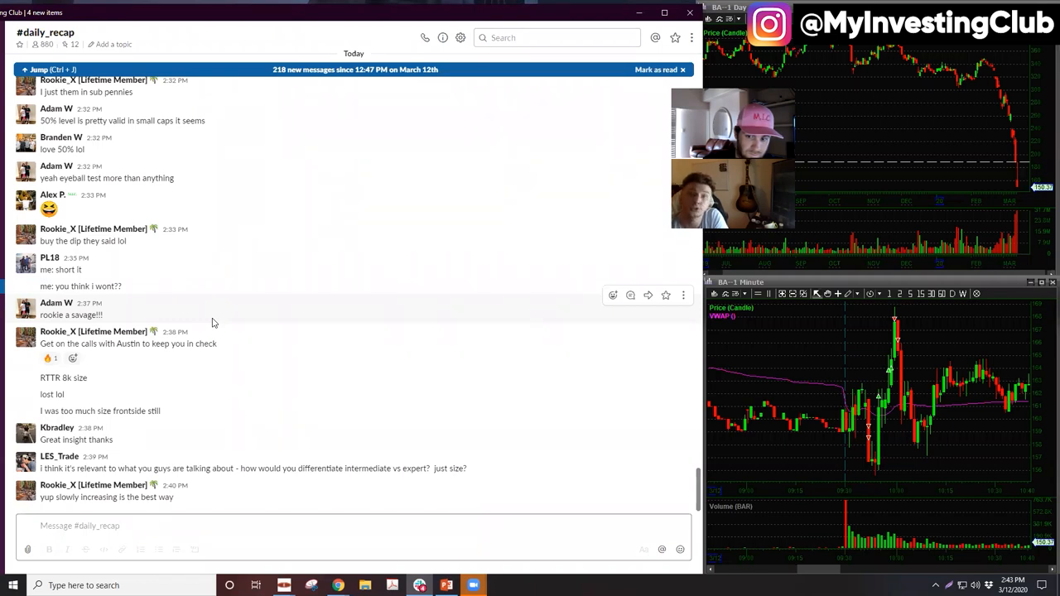
pyautogui.write('Tha')
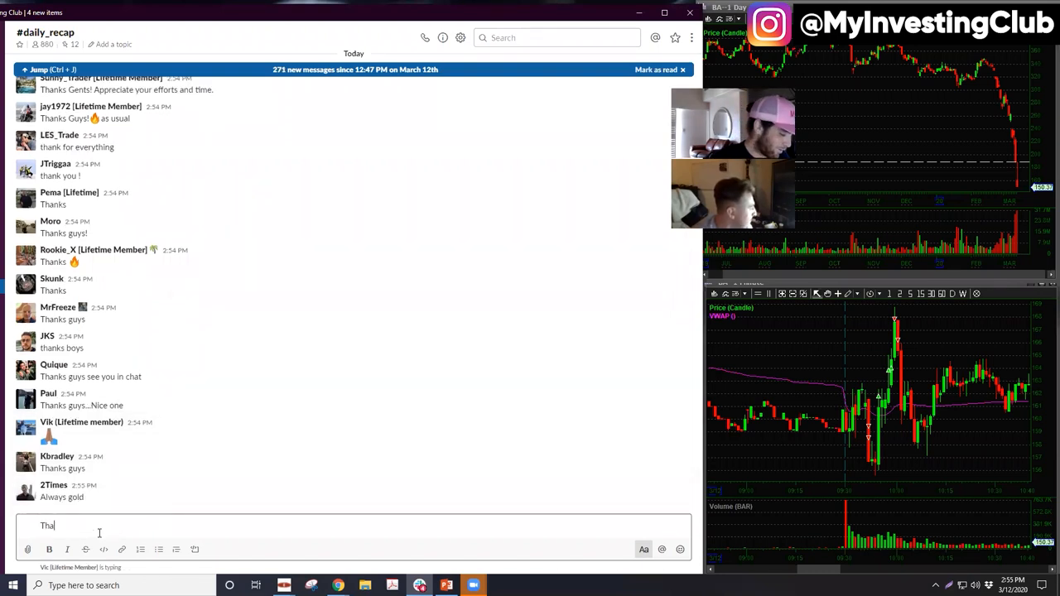
pyautogui.write('Thanks Everybody!!!!!!!!!!!!')
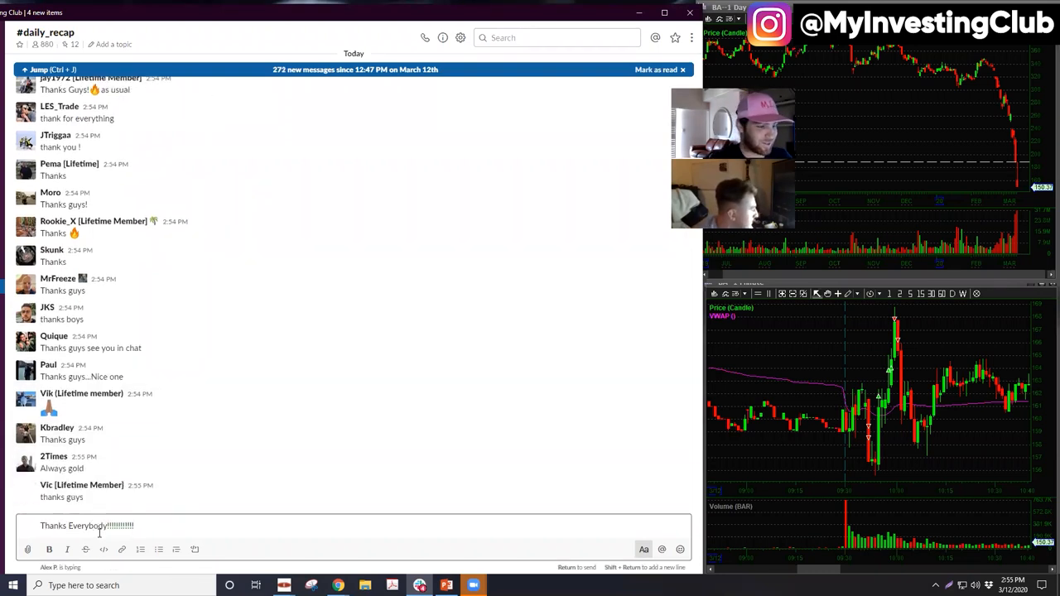